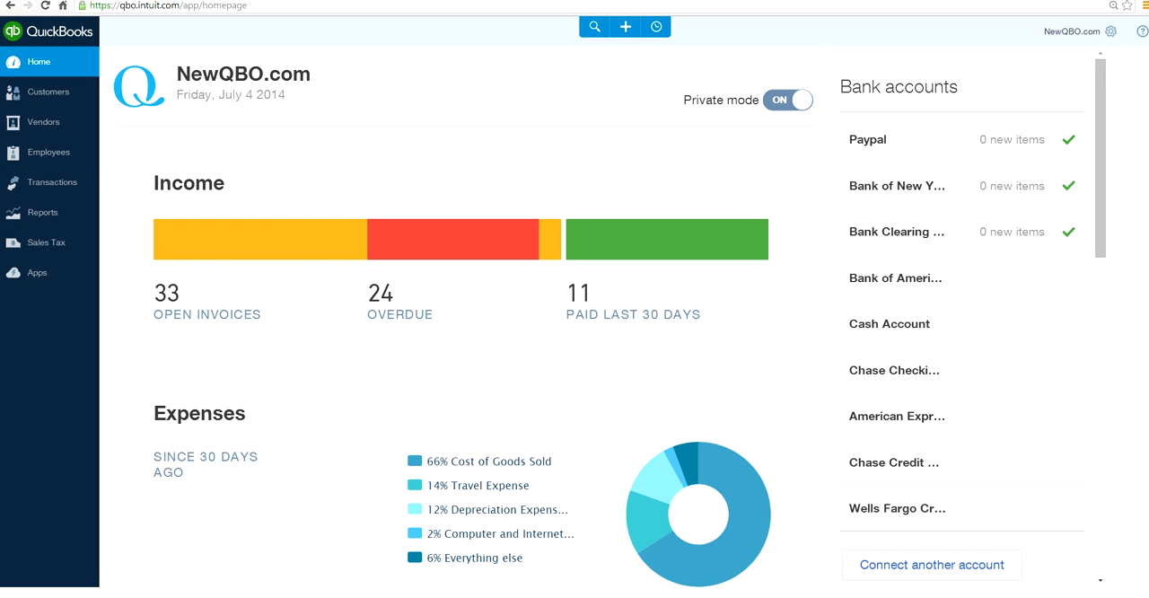
mouse_move(88, 234)
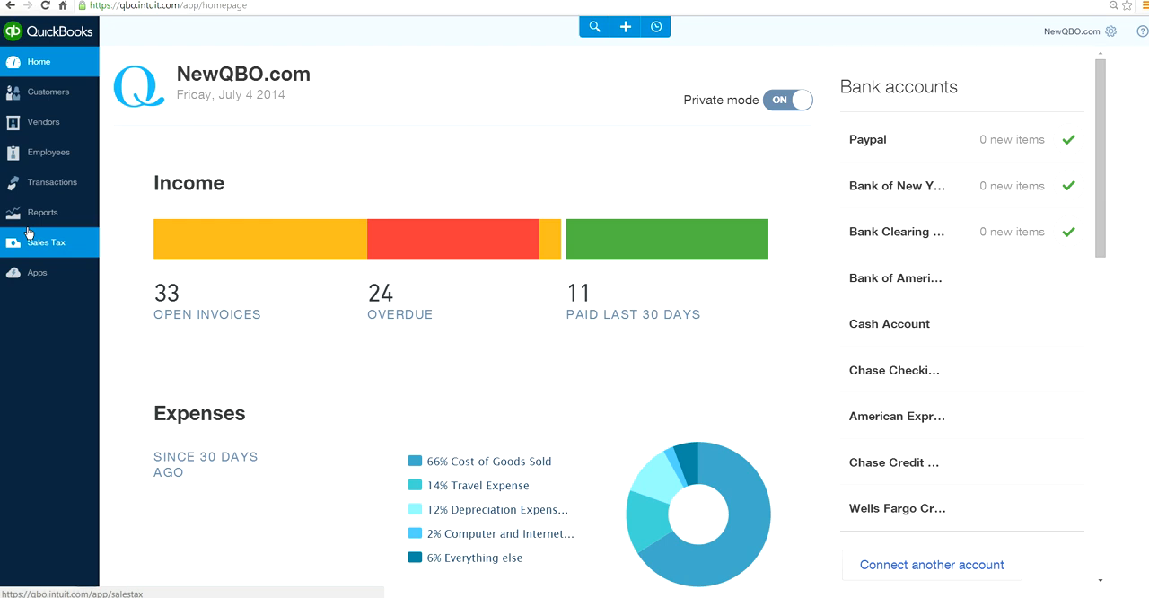
mouse_move(61, 227)
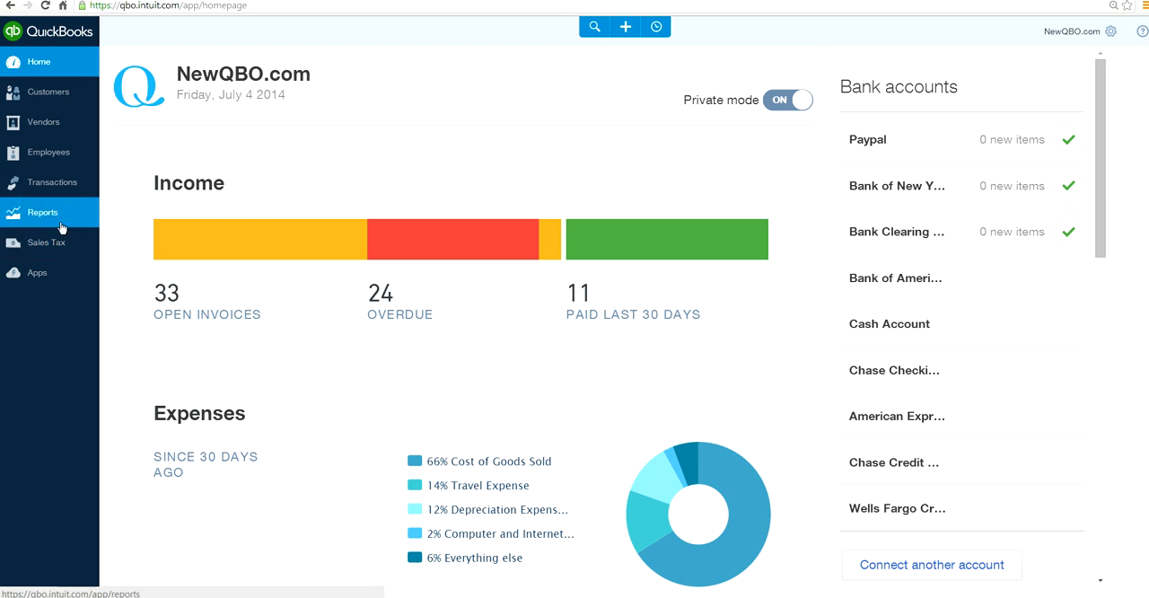
mouse_move(565, 90)
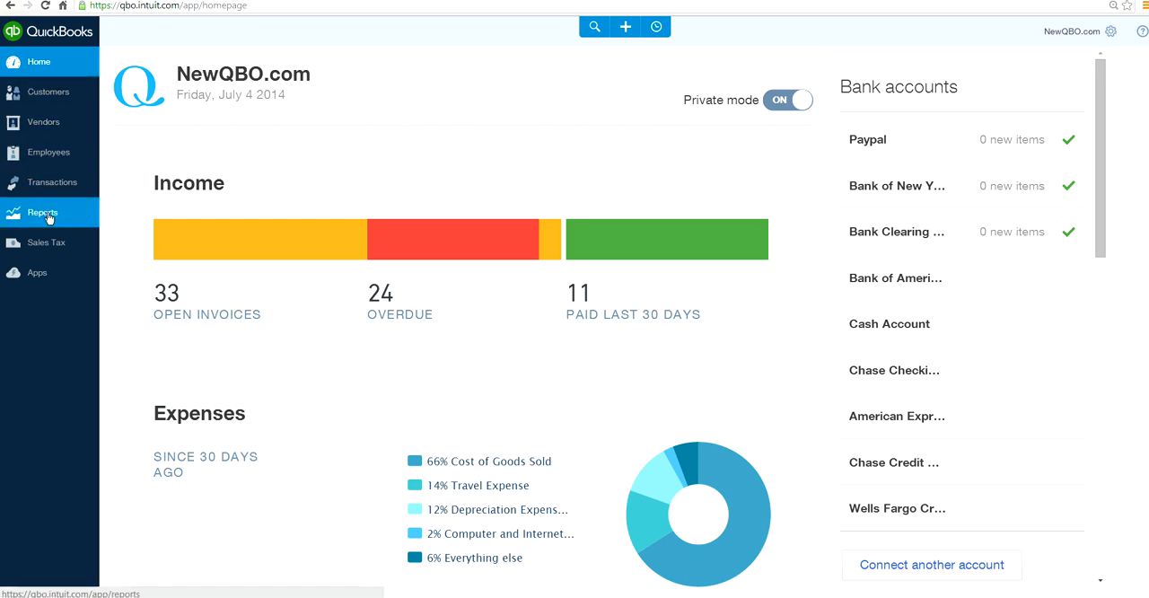
mouse_move(79, 219)
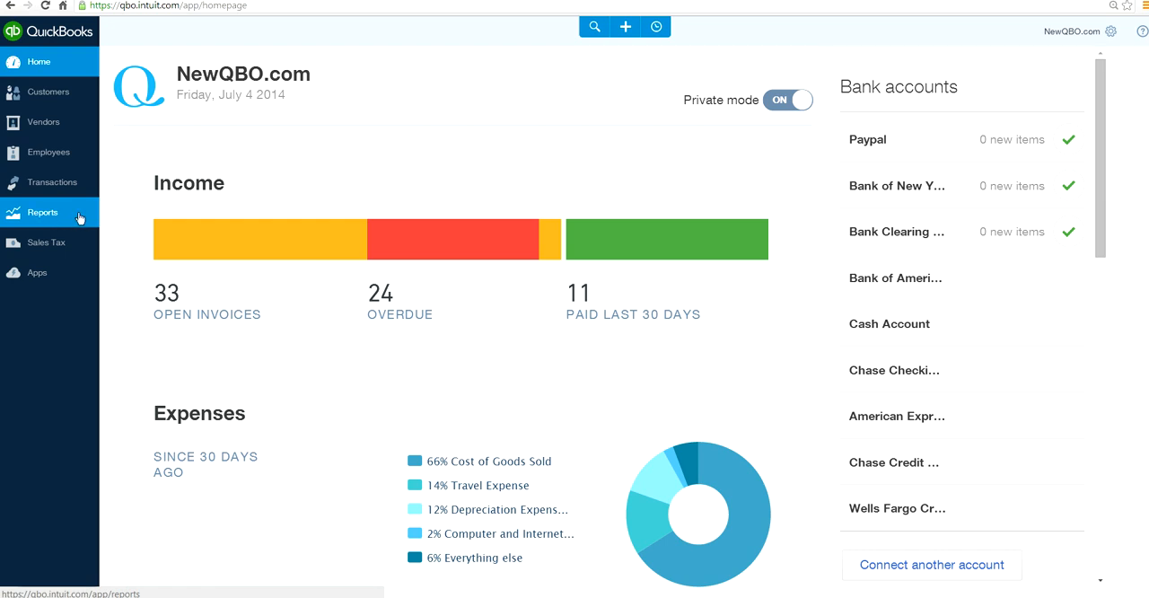
mouse_move(56, 217)
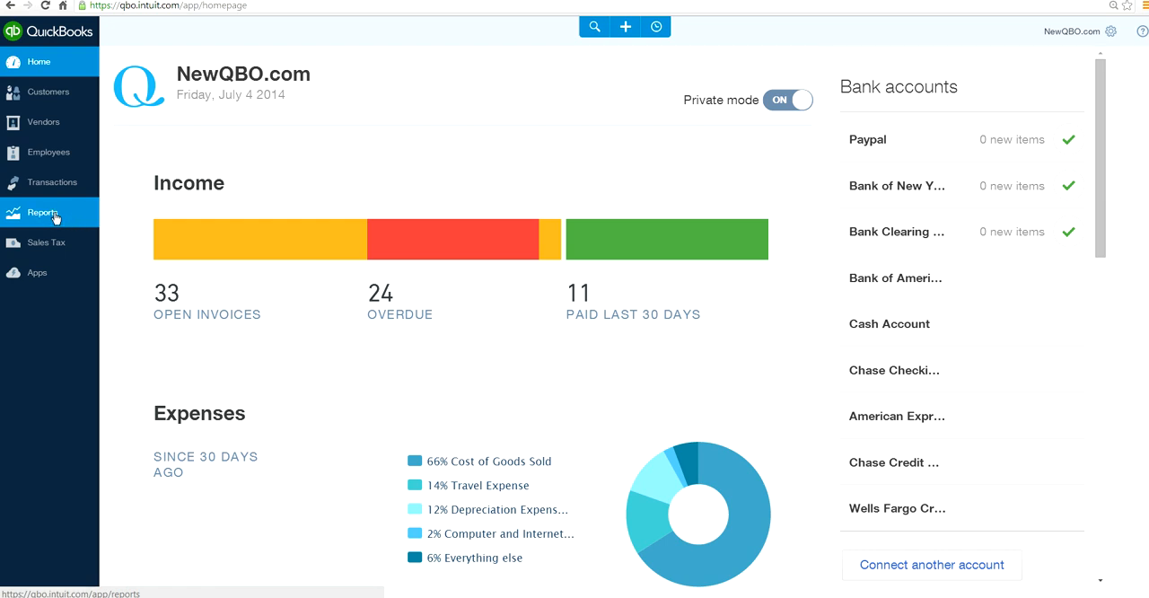
From Reports, search 're' and bring up the Reconciliation Reports list.
click(43, 212)
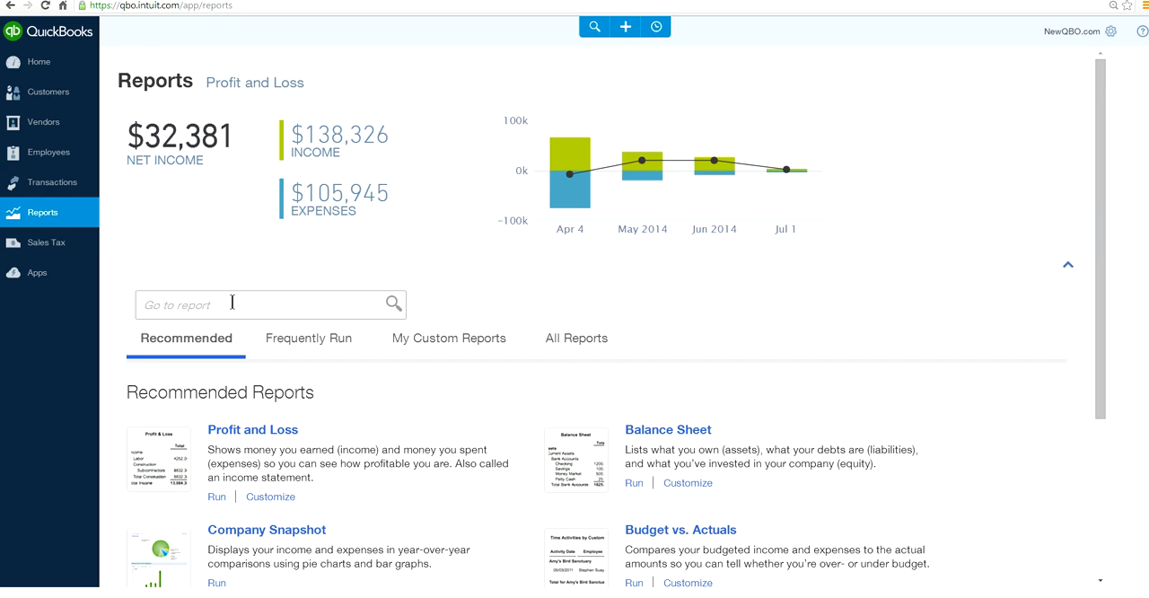
text(re)
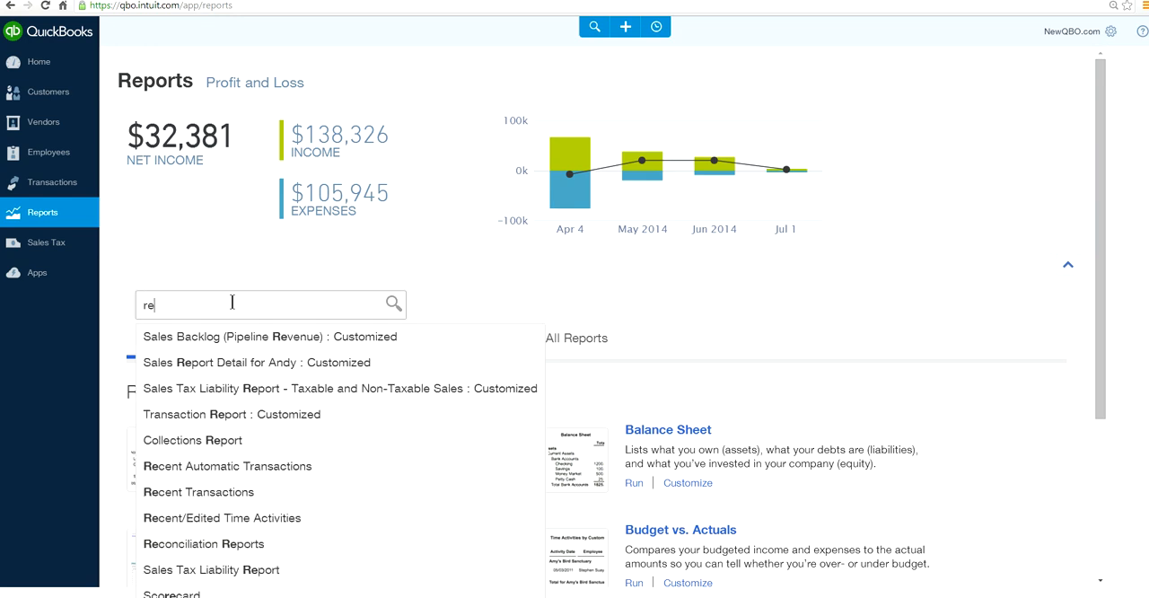
mouse_move(223, 517)
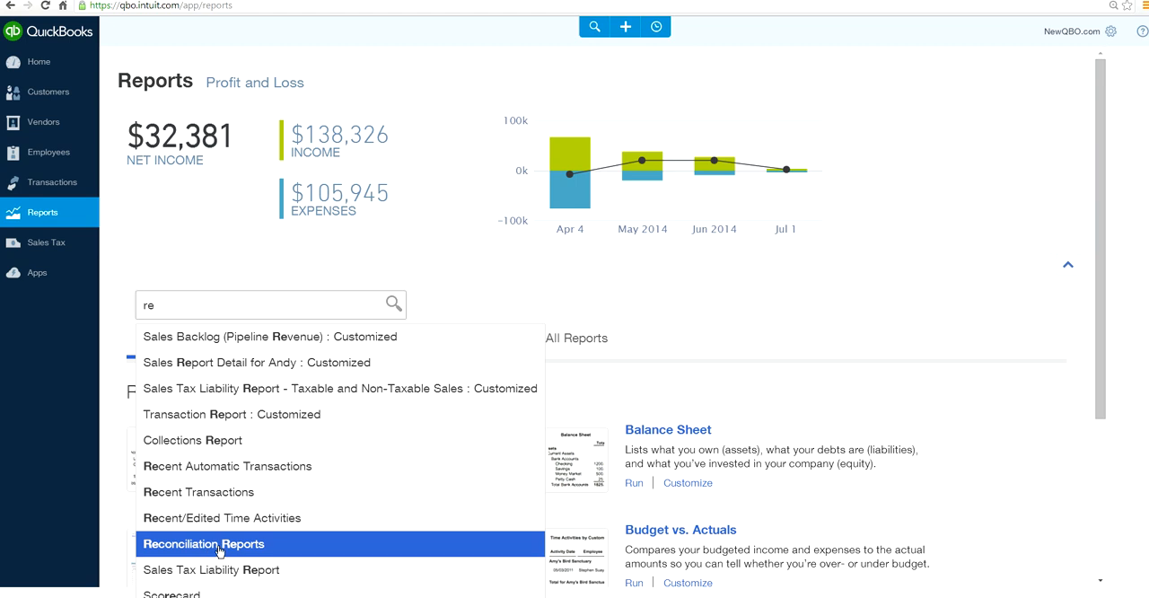
click(203, 544)
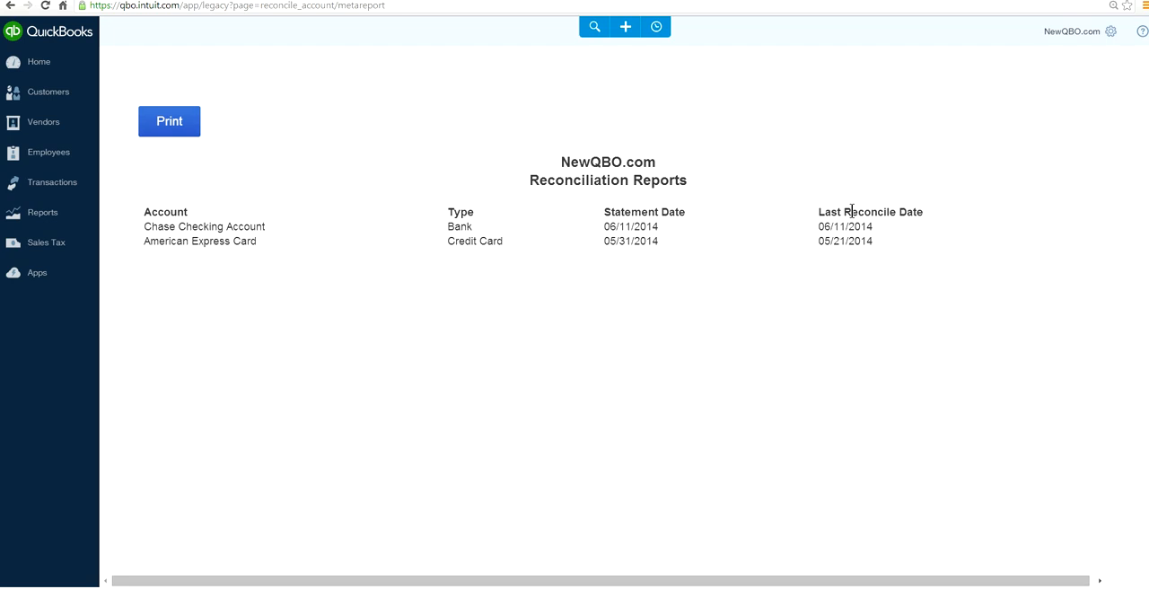
mouse_move(760, 284)
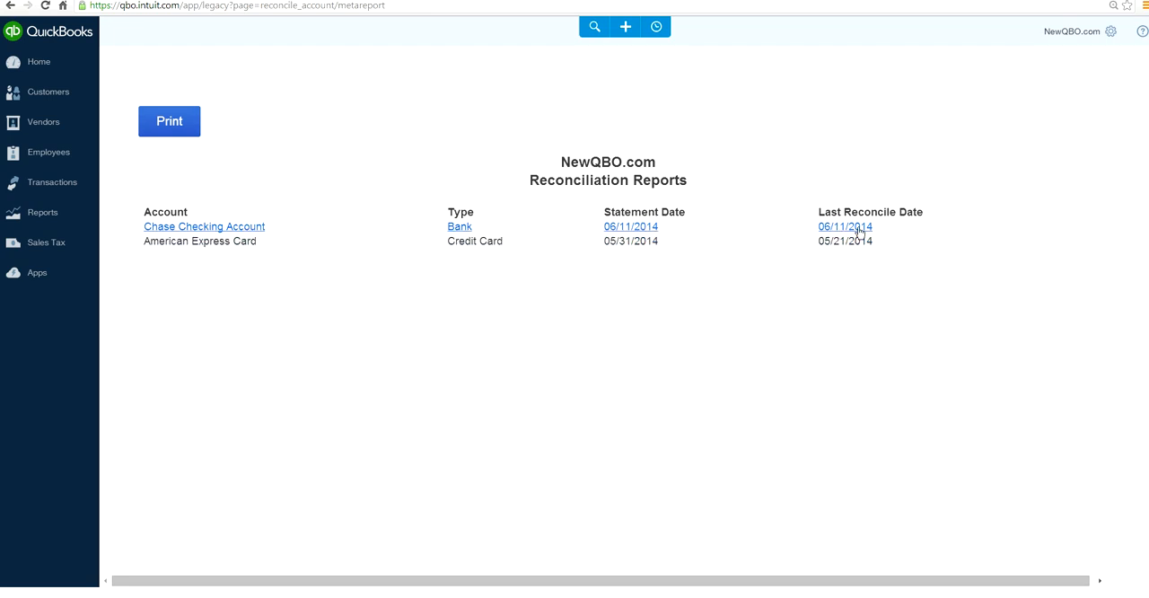
mouse_move(841, 230)
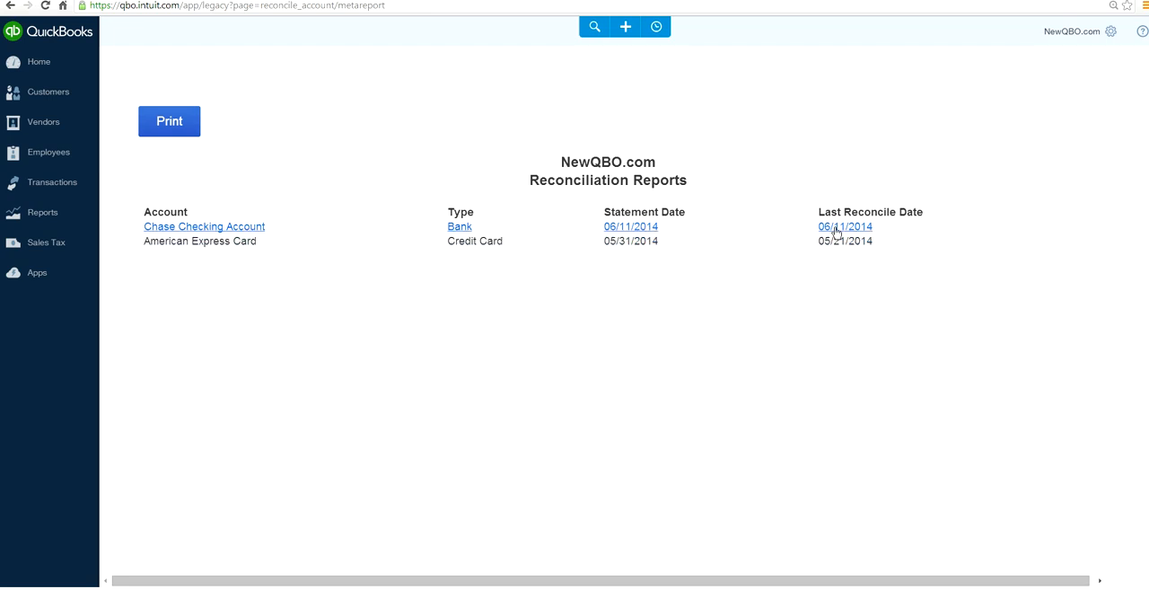
Open the Chase Checking Account report via its 06/11/2014 Last Reconcile Date link.
click(844, 226)
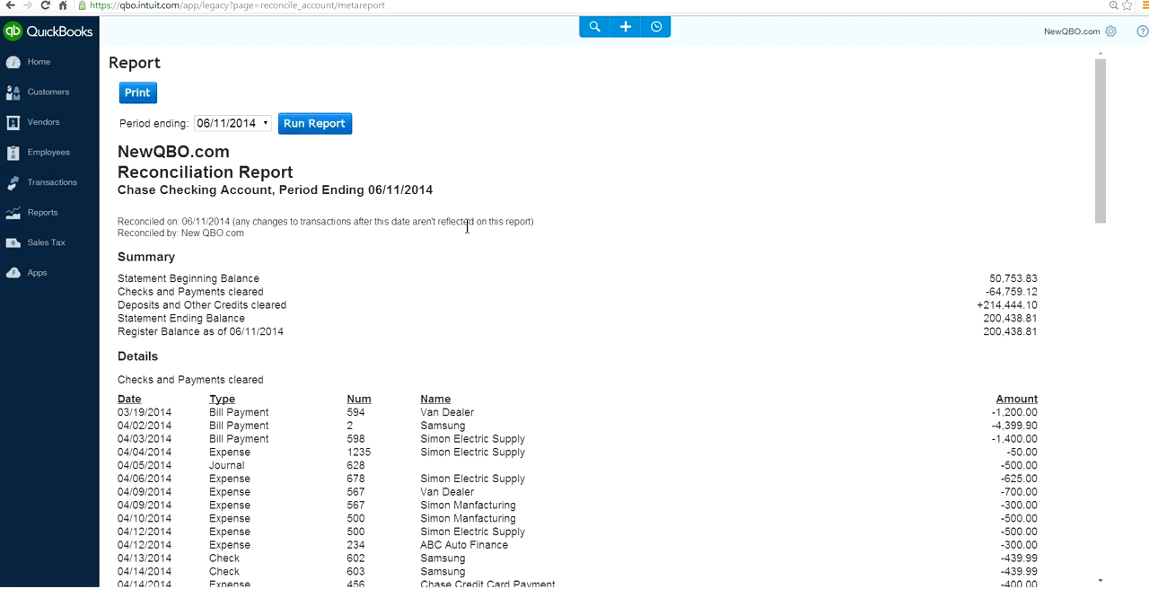
mouse_move(449, 296)
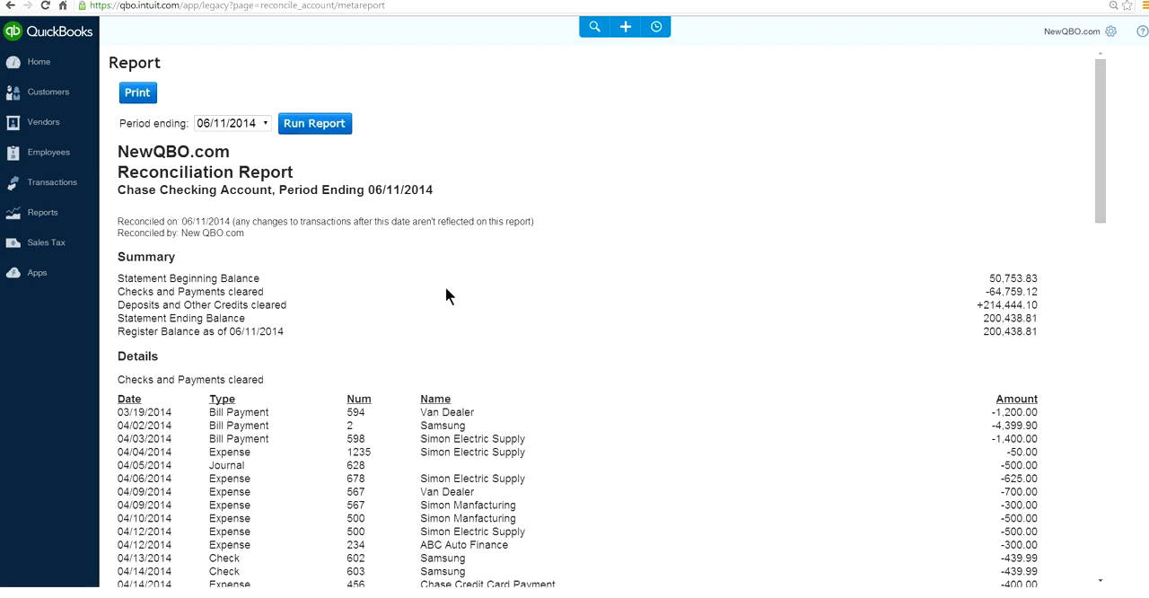
mouse_move(628, 314)
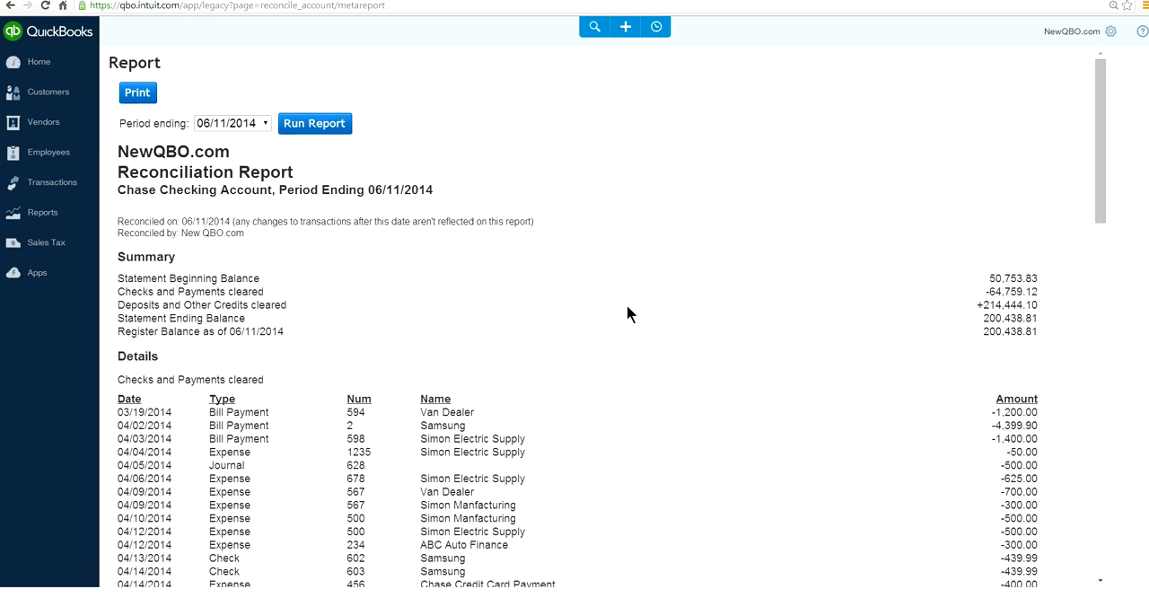
mouse_move(427, 197)
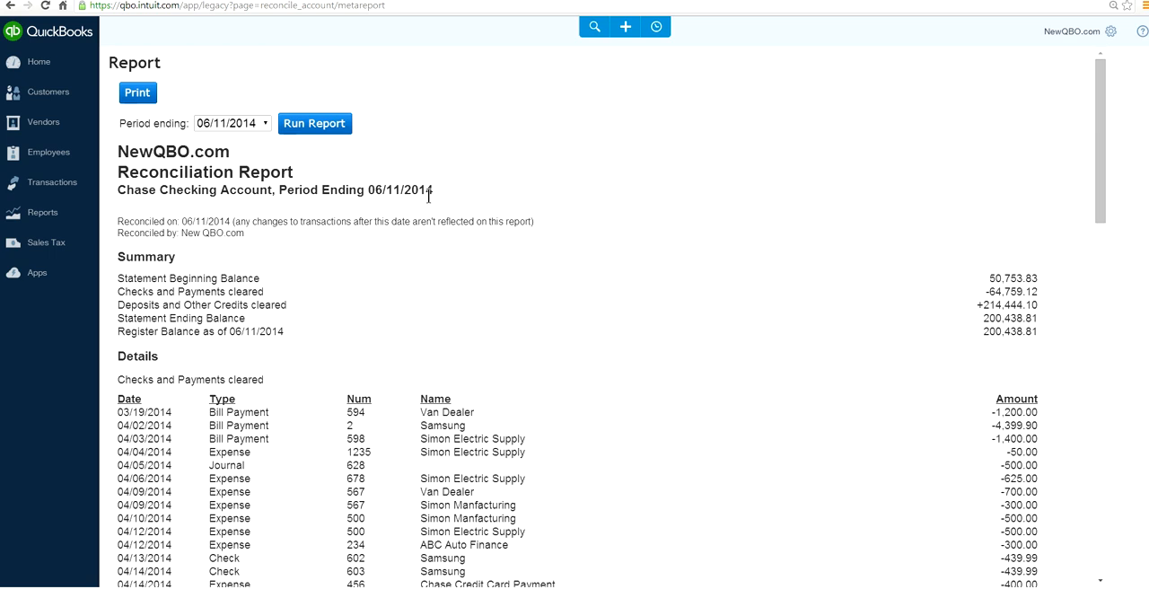
mouse_move(194, 96)
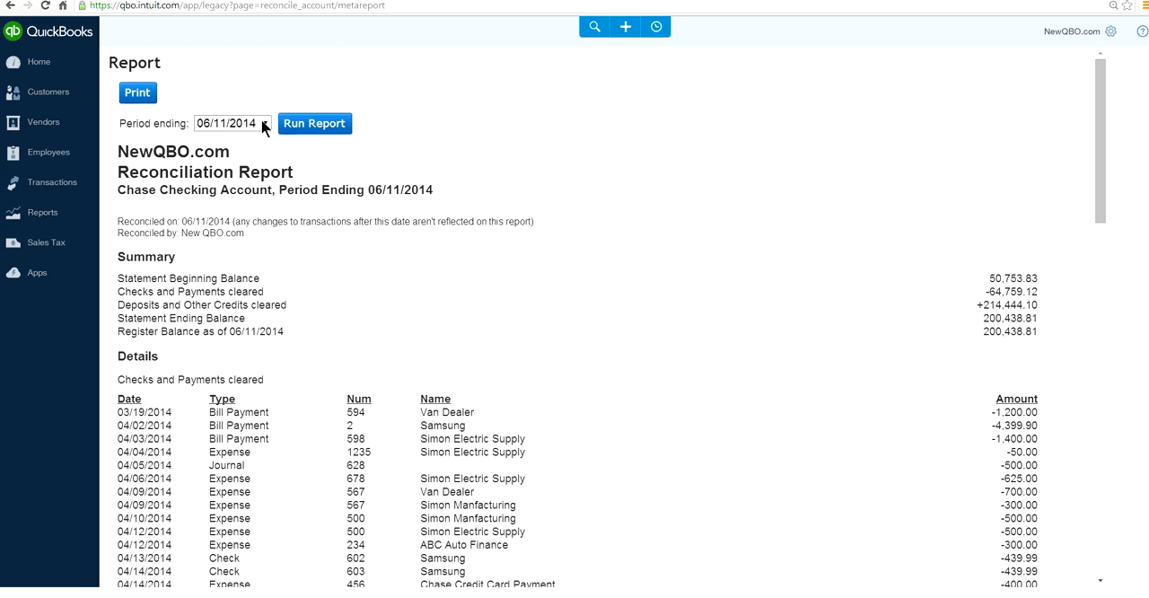
Show the Period ending dates and switch the Chase Checking report to 03/31/2014.
click(267, 122)
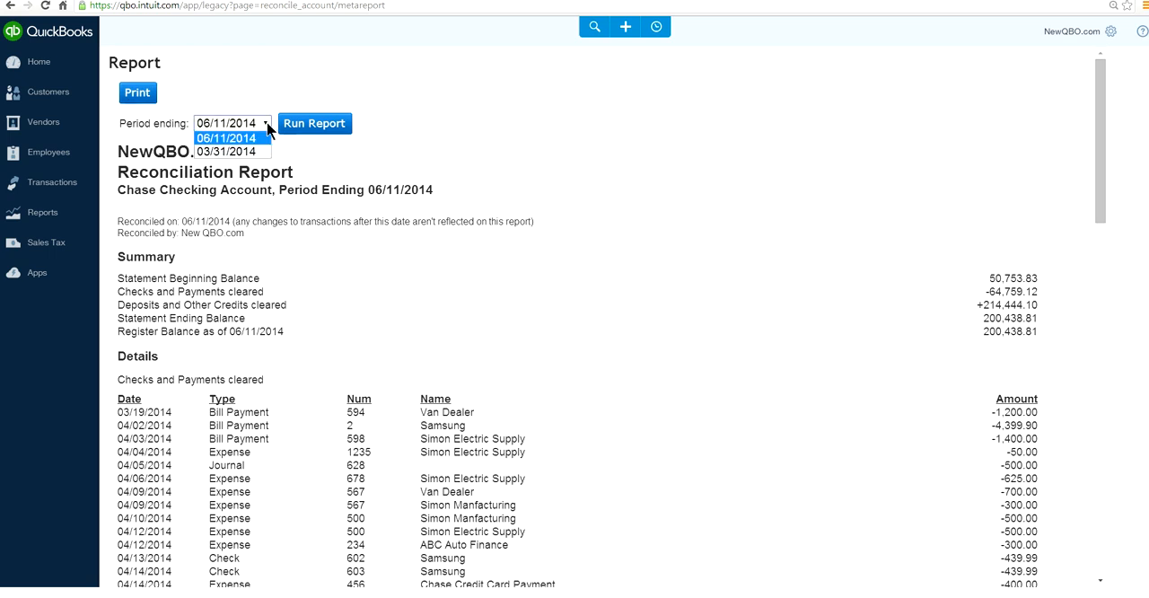
mouse_move(248, 151)
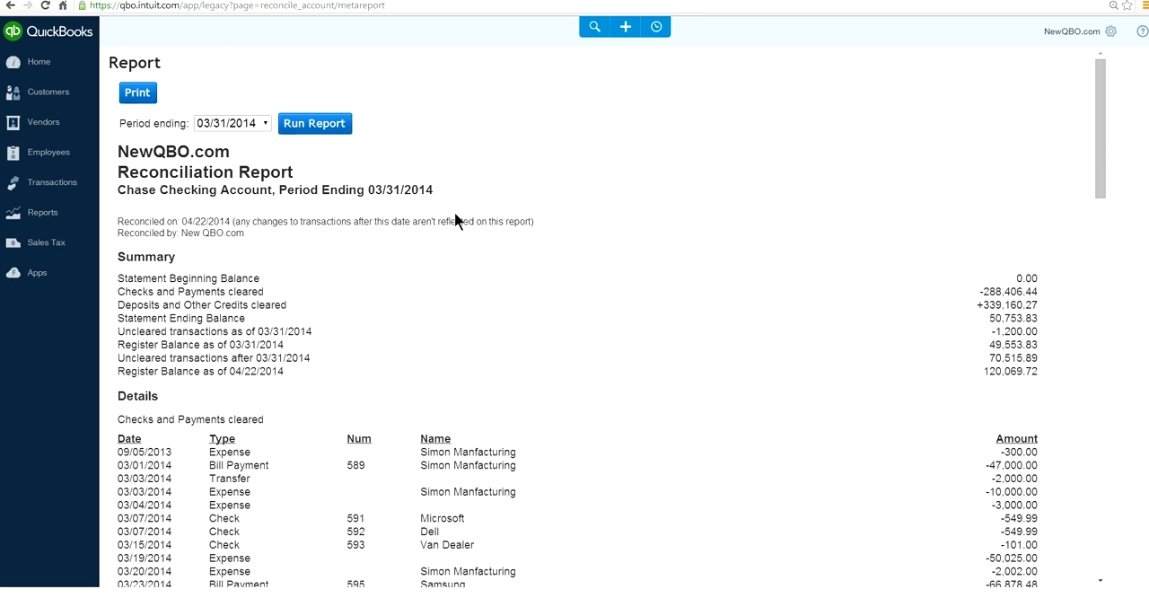
click(266, 122)
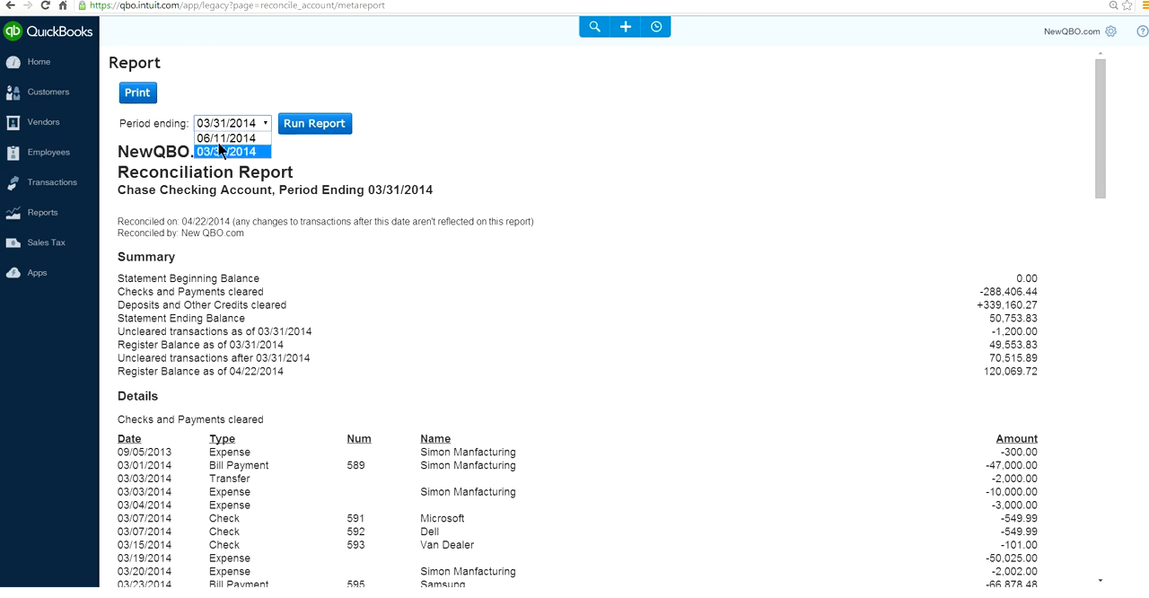
mouse_move(237, 158)
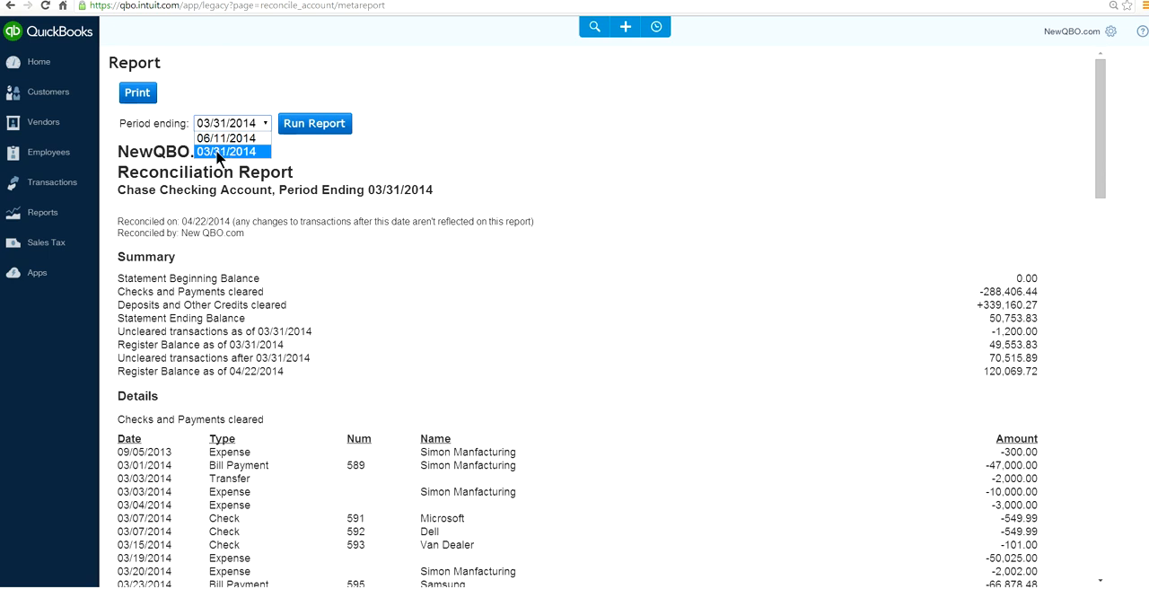
mouse_move(224, 158)
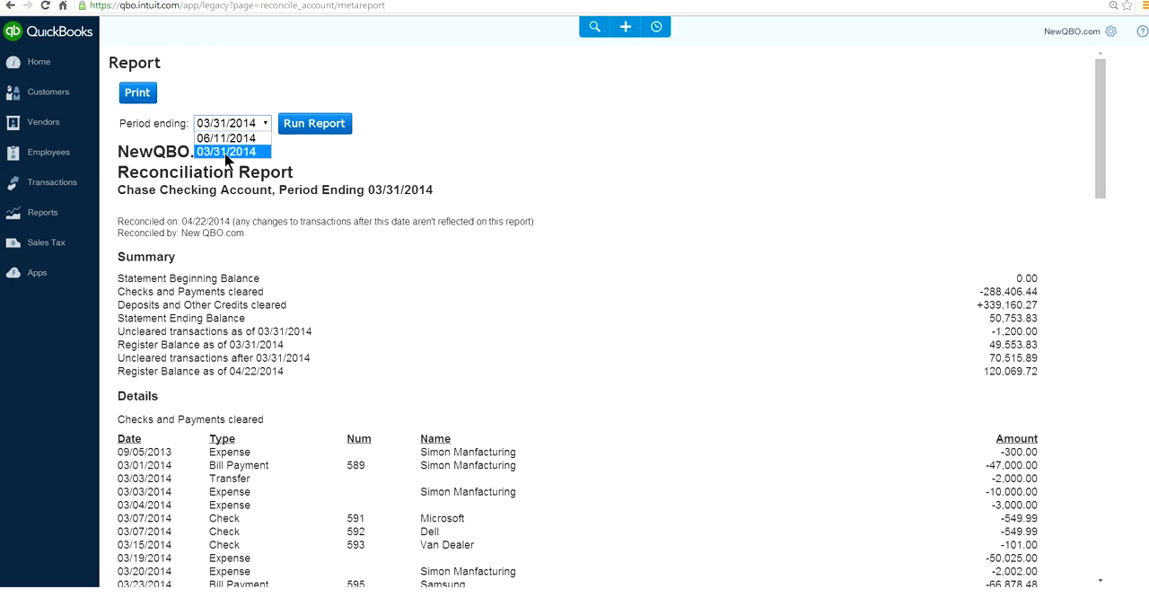
mouse_move(226, 137)
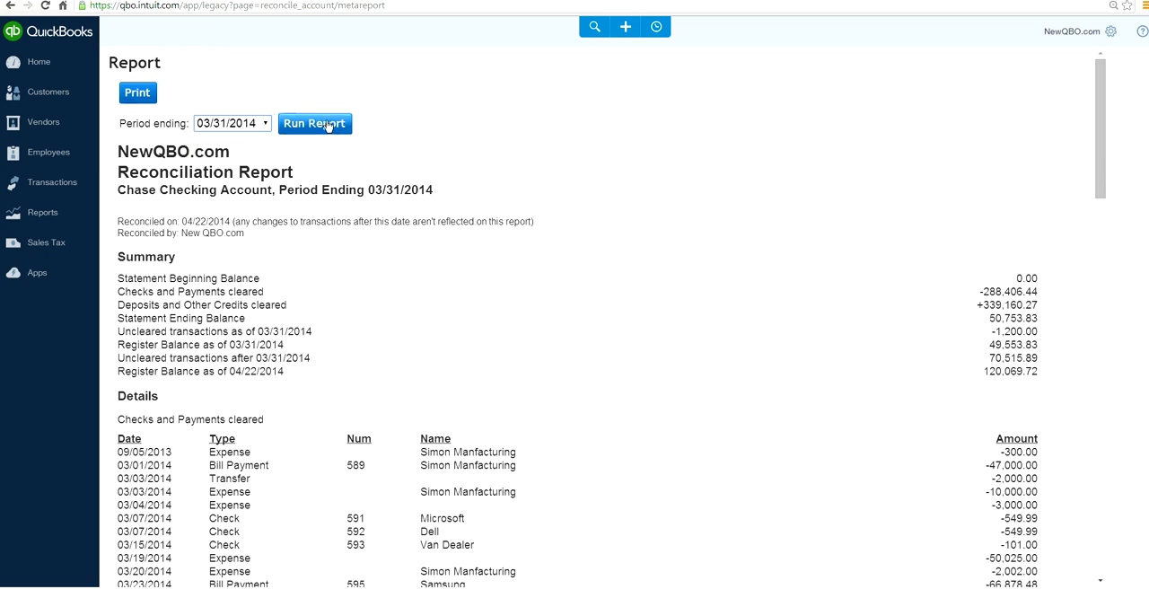
mouse_move(826, 219)
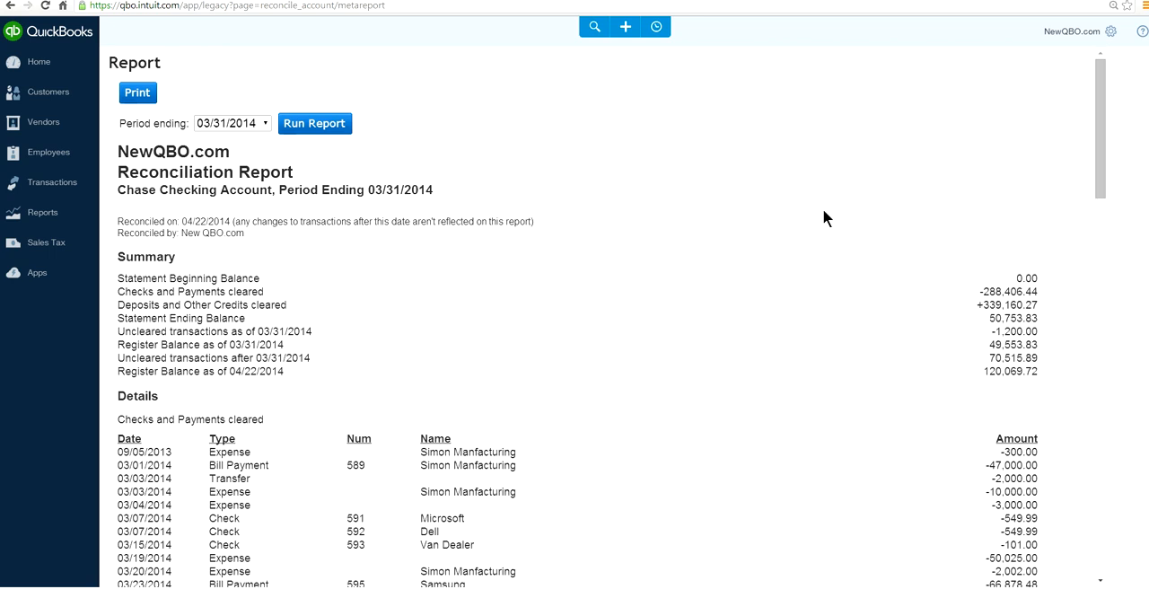
mouse_move(43, 122)
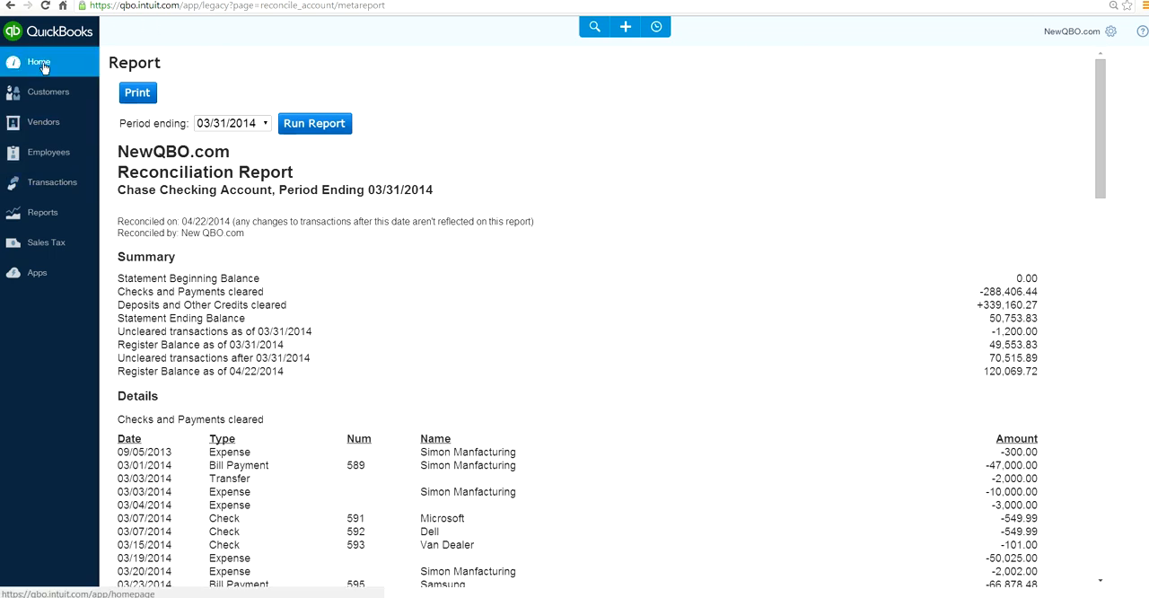
Return Home, go to Reports and search 're' for Reconciliation Reports.
click(39, 61)
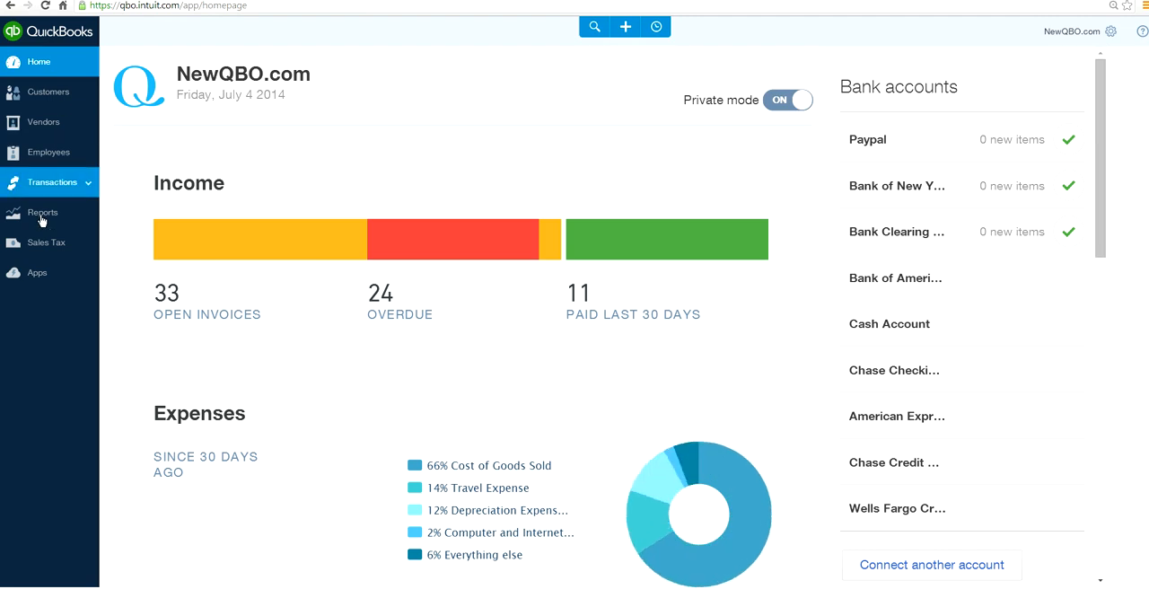
click(43, 212)
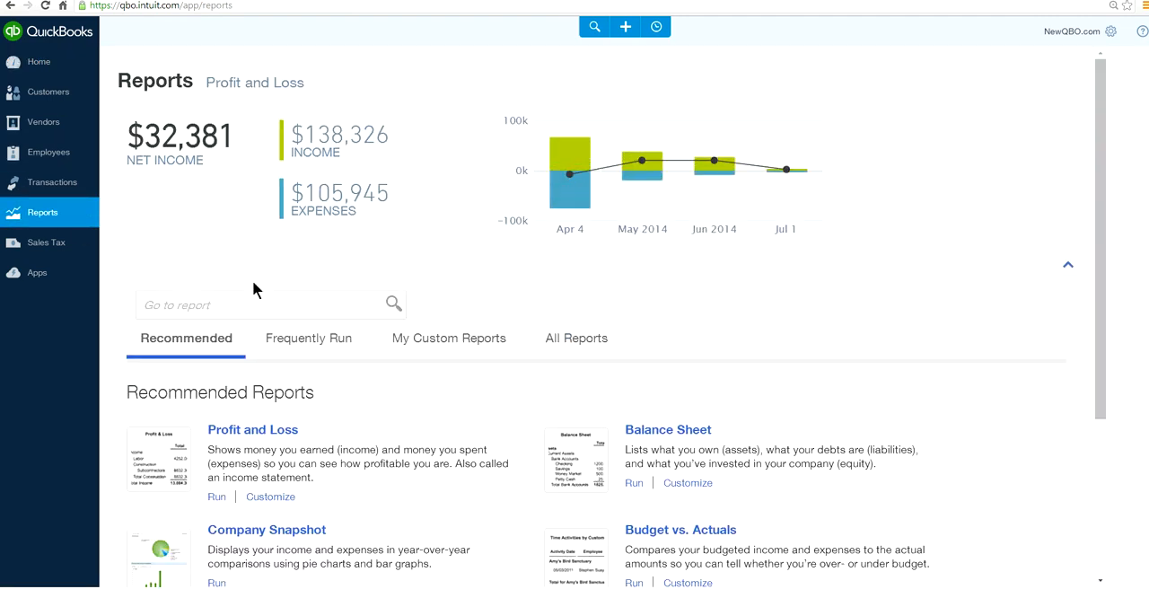
text(re)
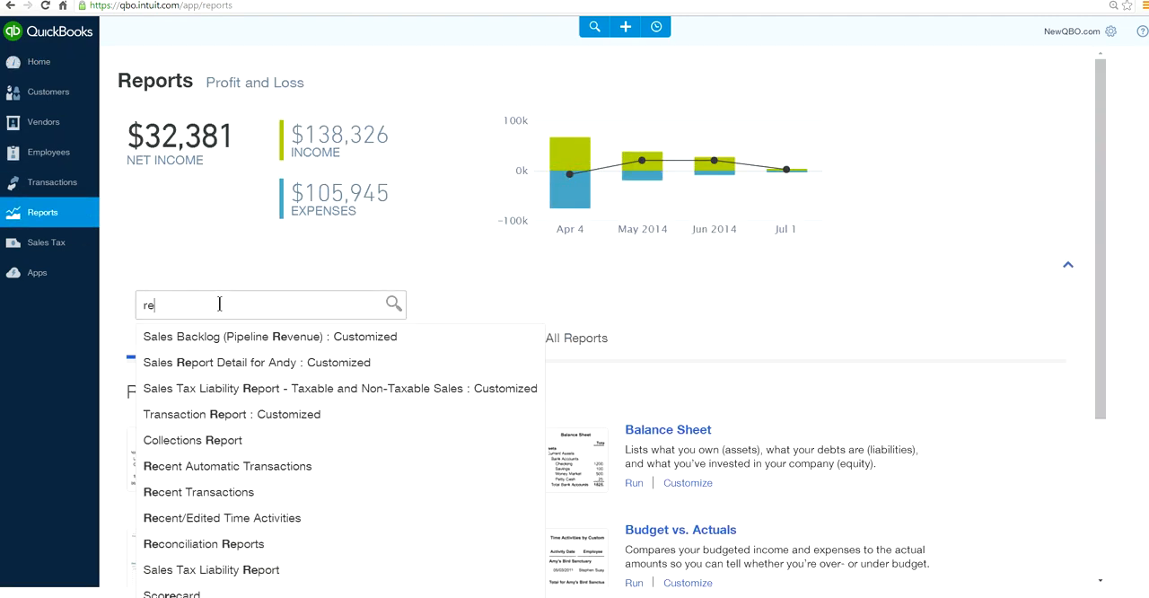
mouse_move(377, 244)
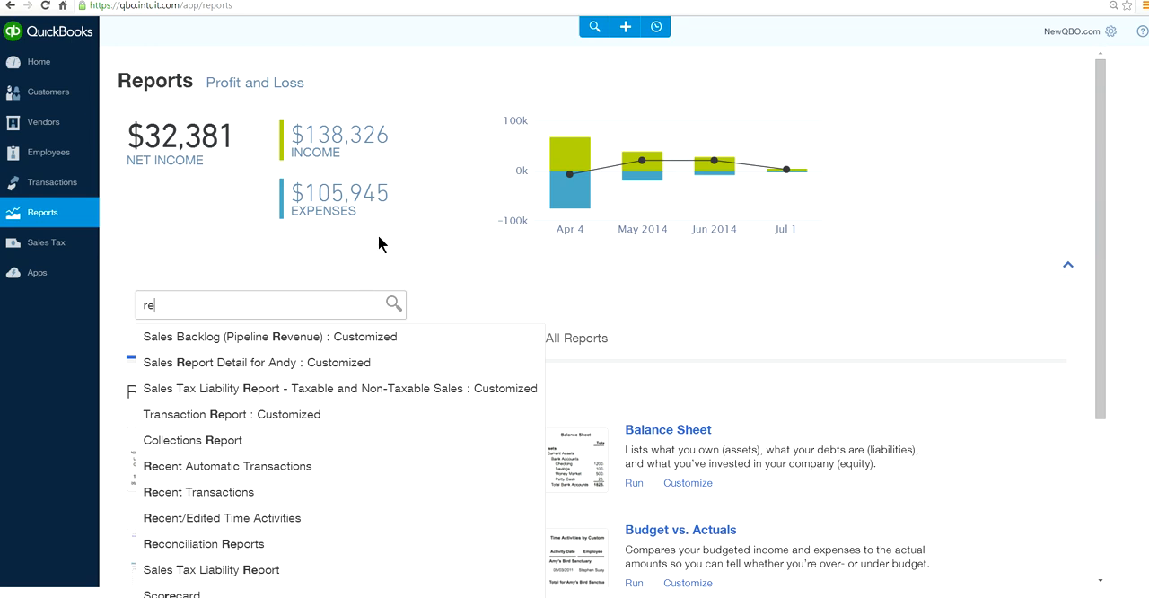
mouse_move(375, 276)
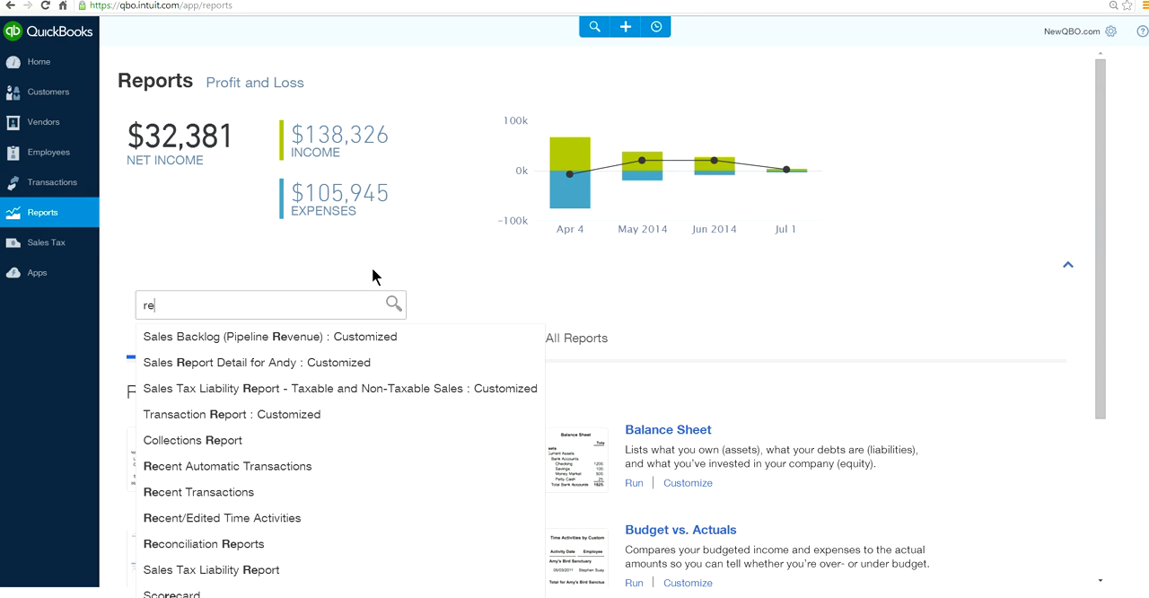
mouse_move(203, 542)
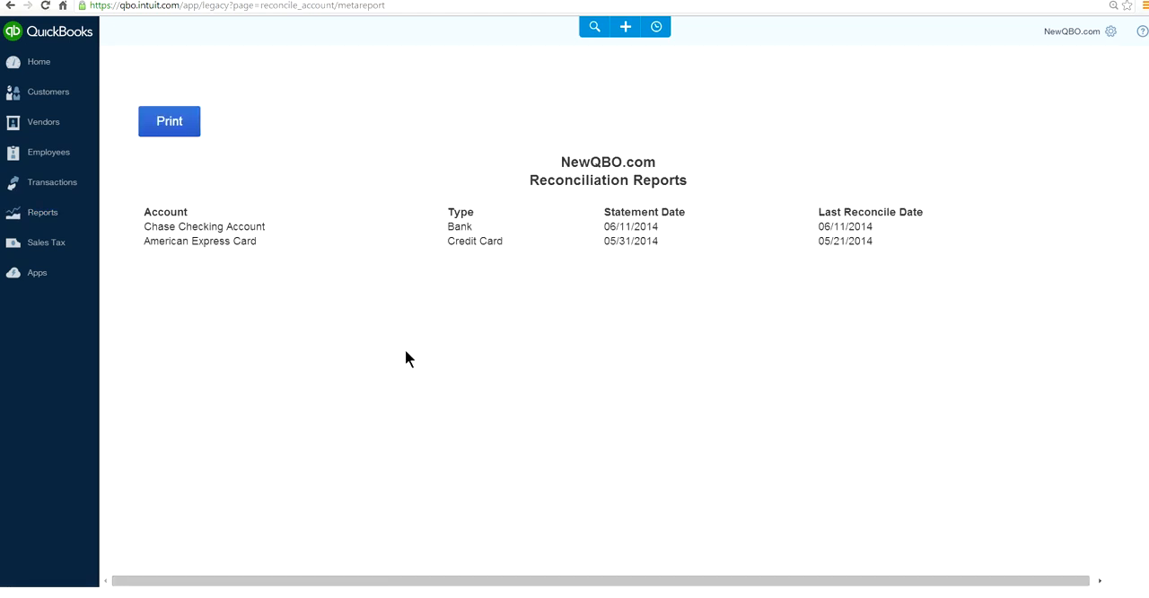
mouse_move(573, 280)
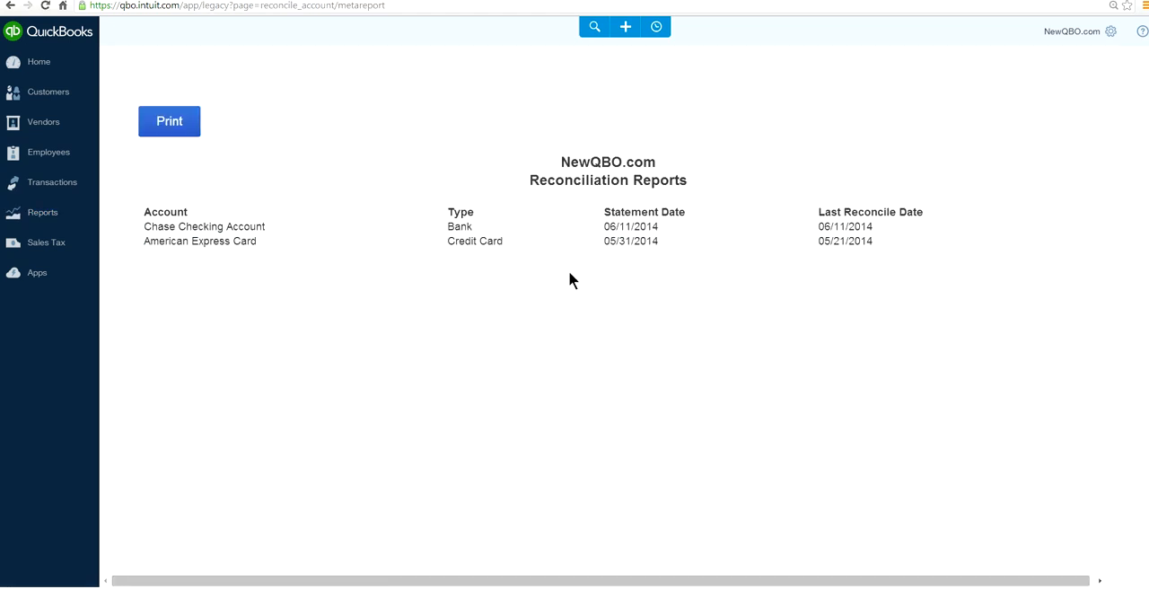
mouse_move(302, 224)
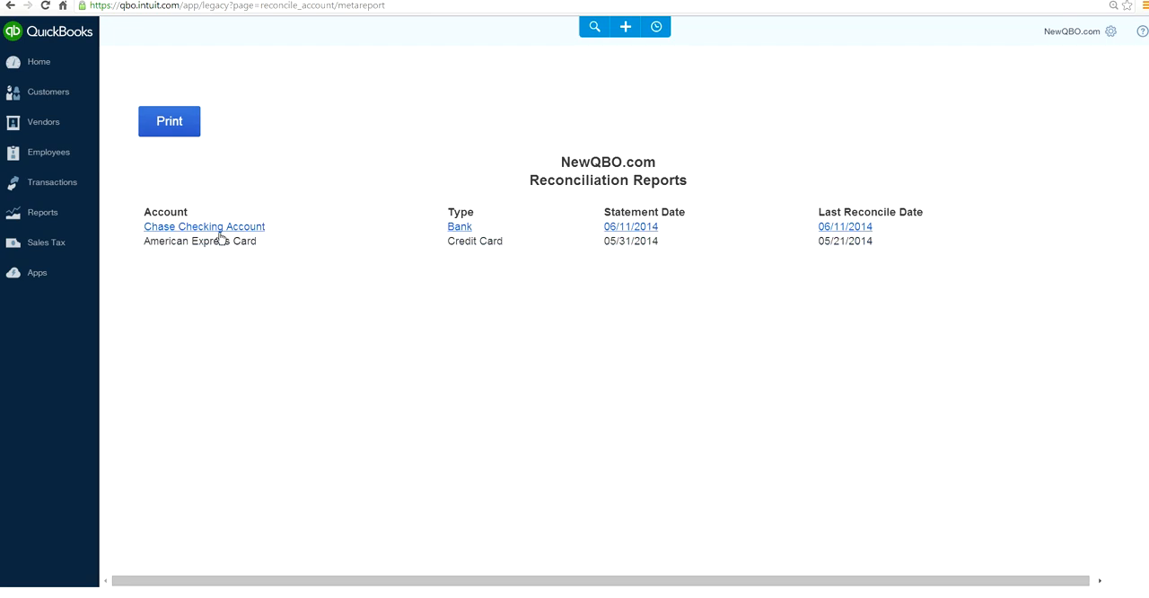
Open the Chase Checking Account reconciliation report for period ending 06/11/2014.
click(204, 227)
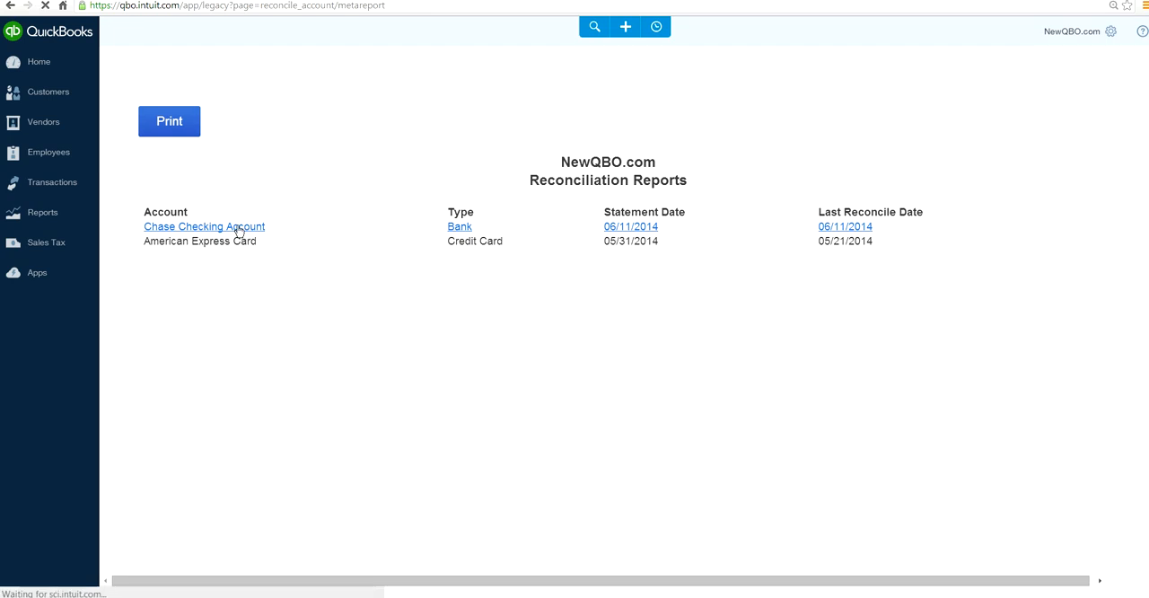
click(205, 226)
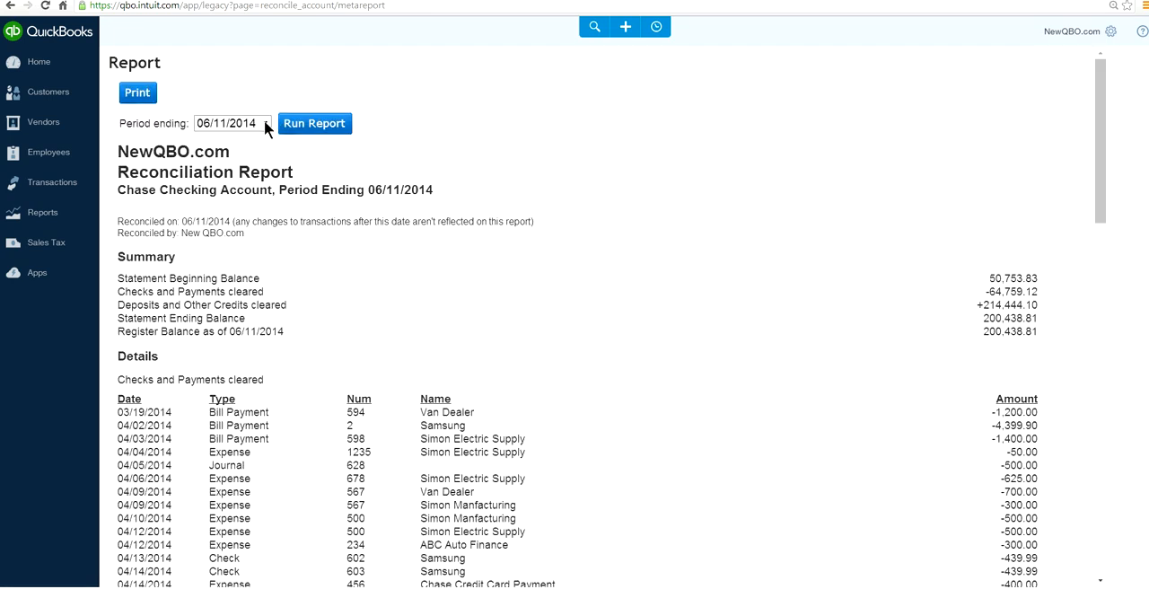
Select 03/31/2014 from the Period ending dropdown of the Chase Checking report.
click(266, 123)
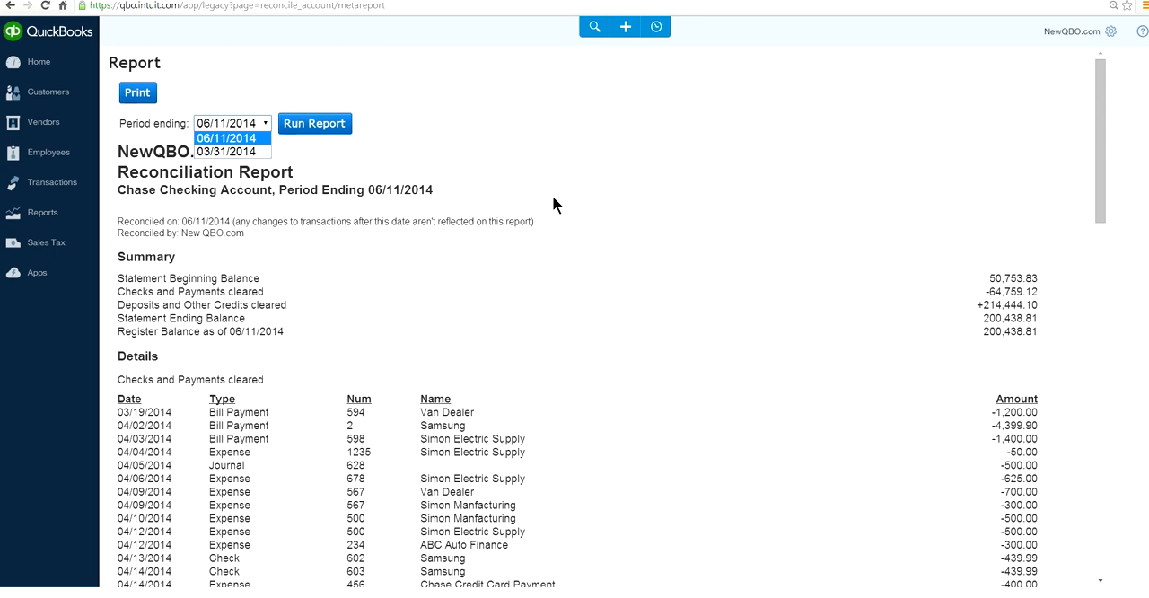
mouse_move(566, 204)
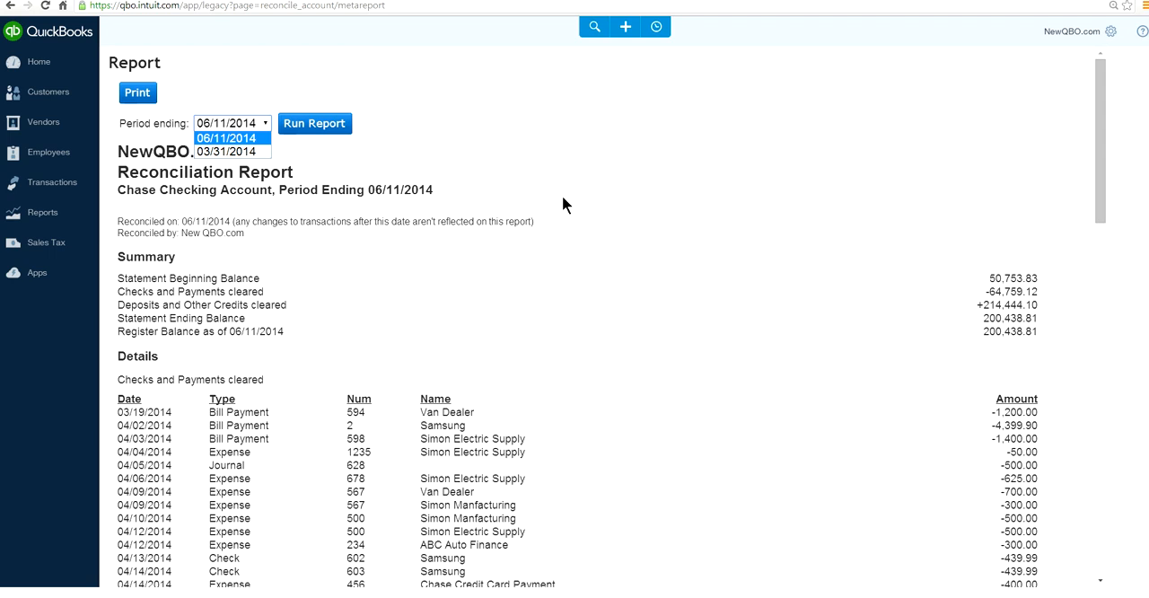
mouse_move(599, 205)
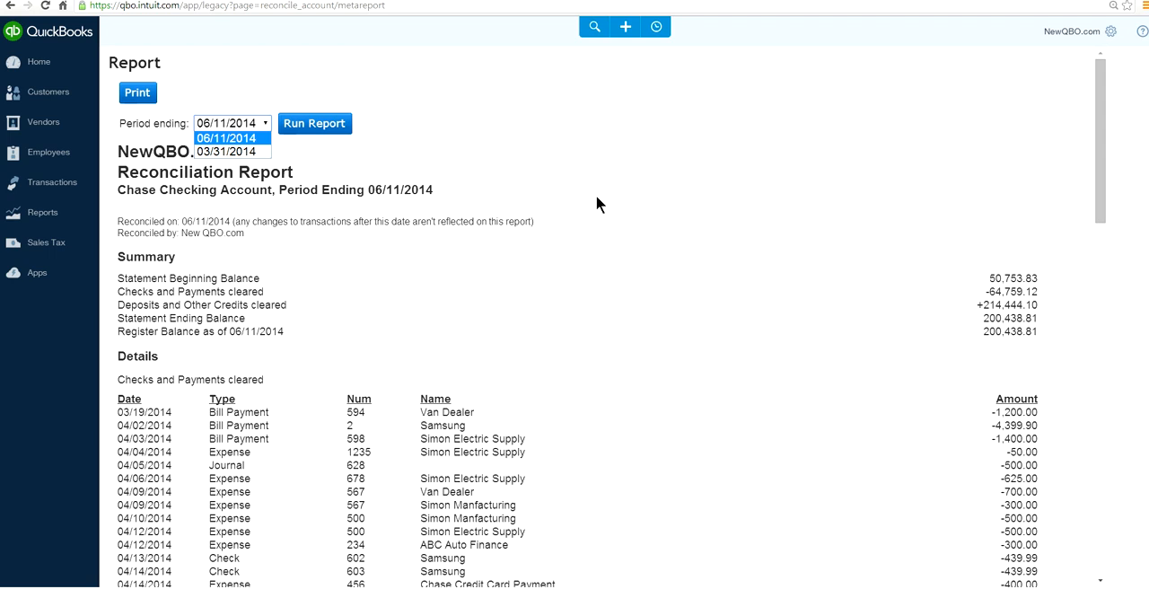
mouse_move(226, 150)
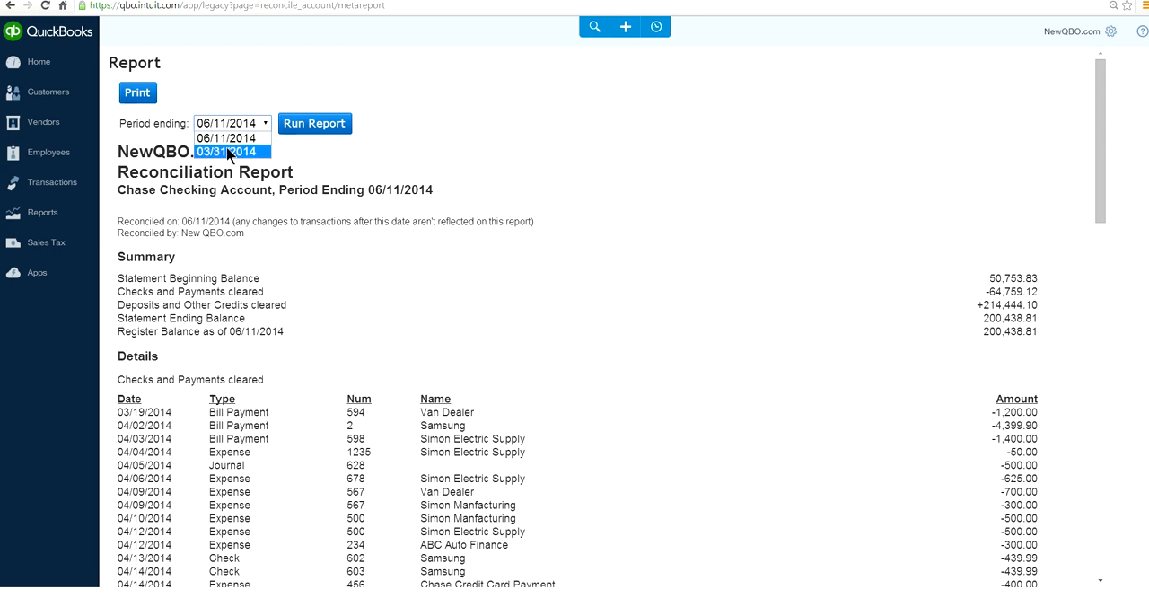
click(226, 151)
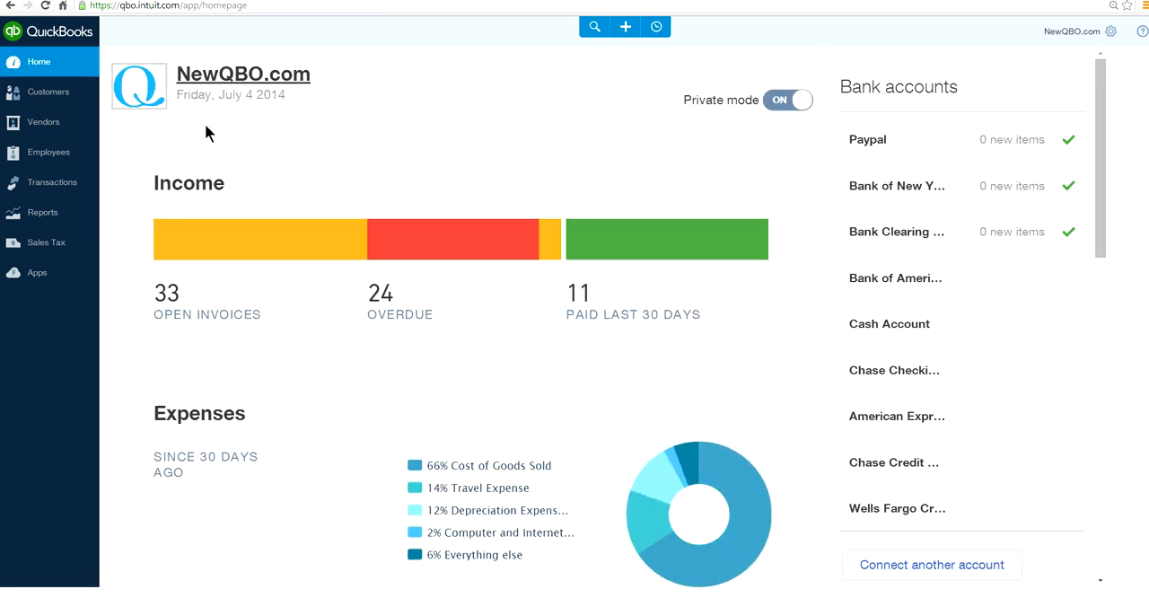
mouse_move(269, 70)
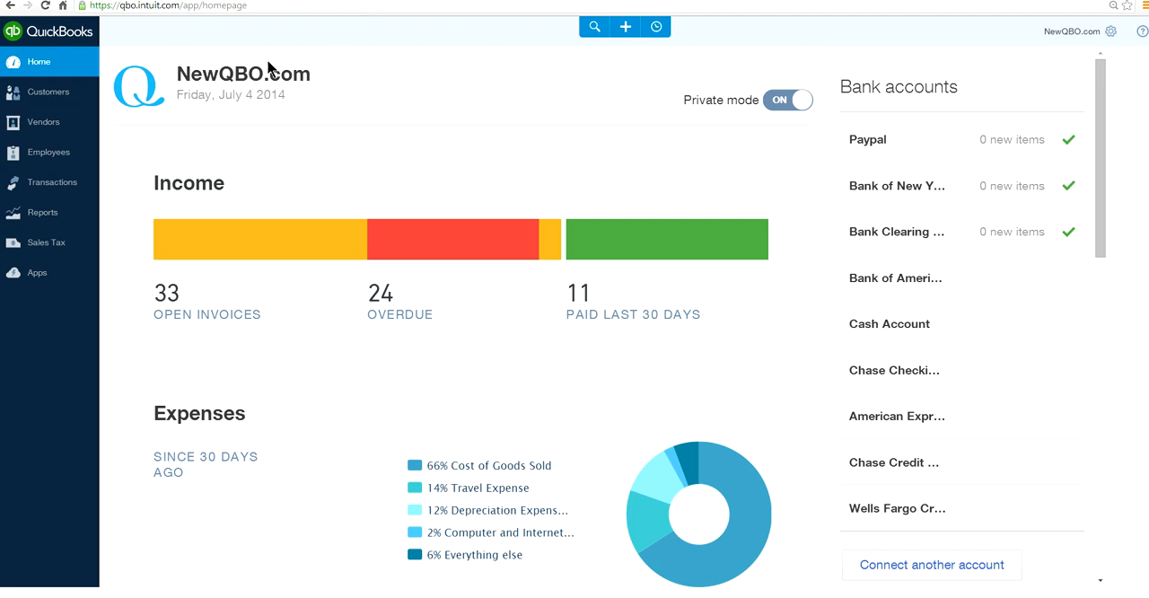
mouse_move(154, 101)
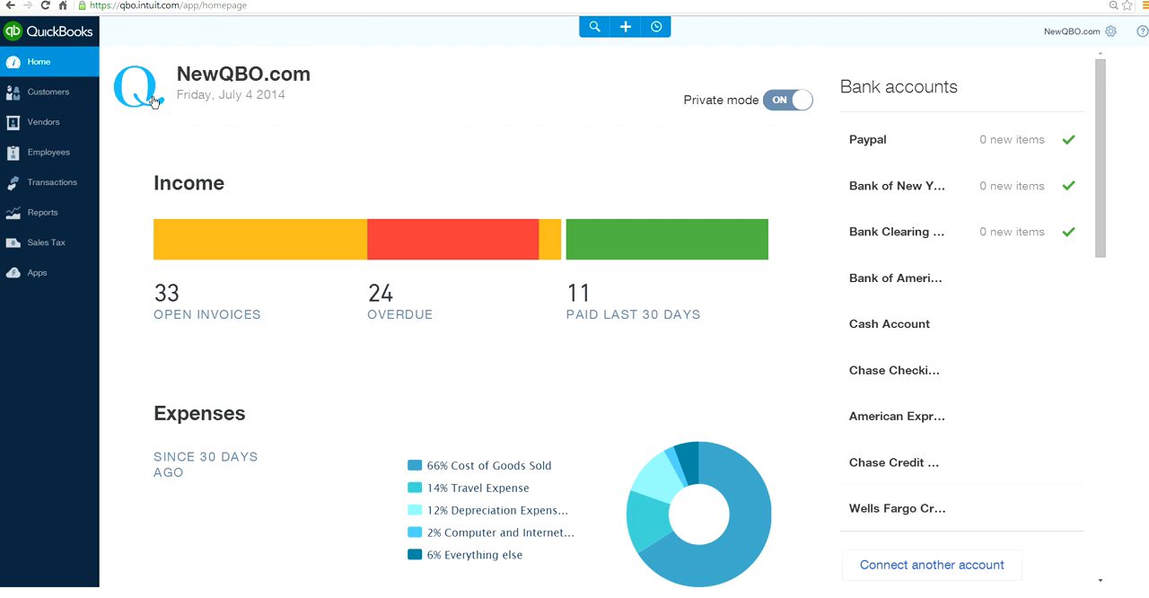
mouse_move(205, 148)
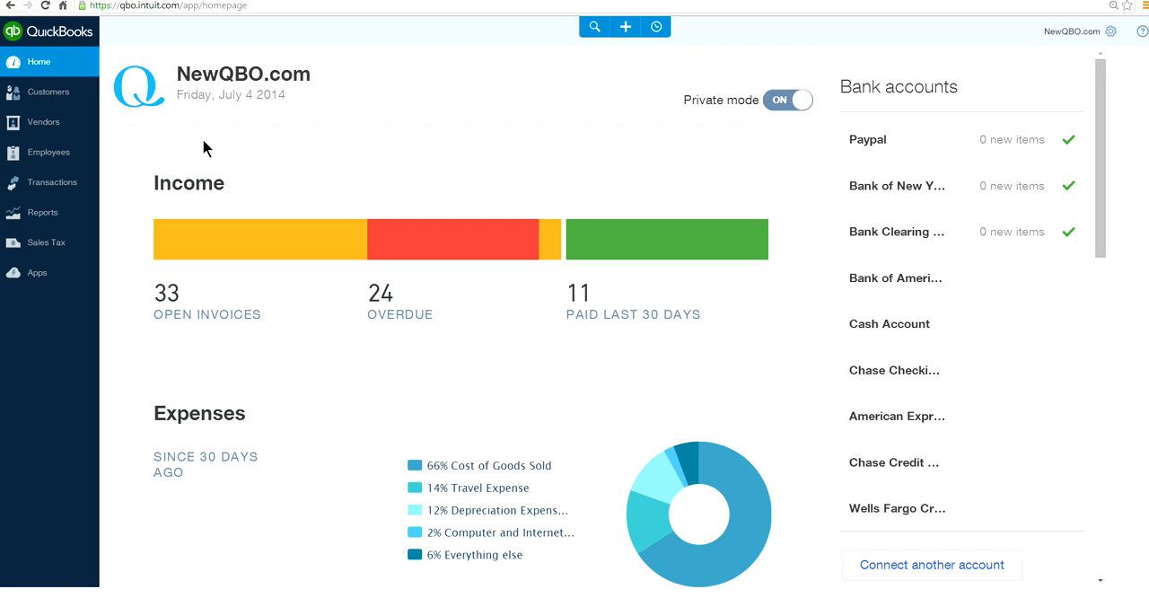
mouse_move(244, 122)
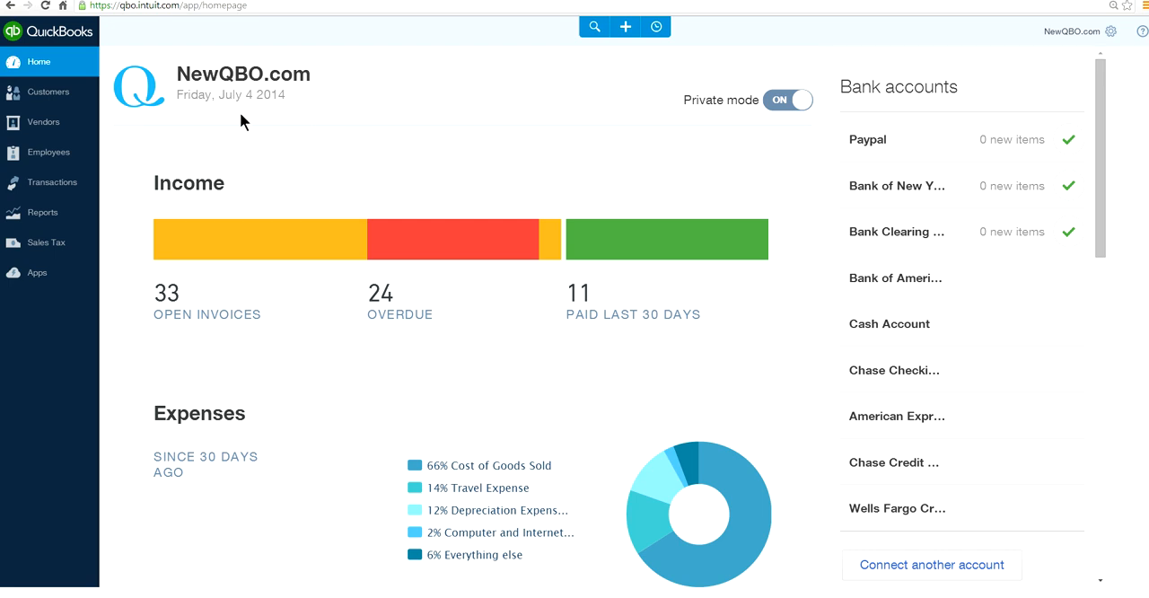
mouse_move(320, 134)
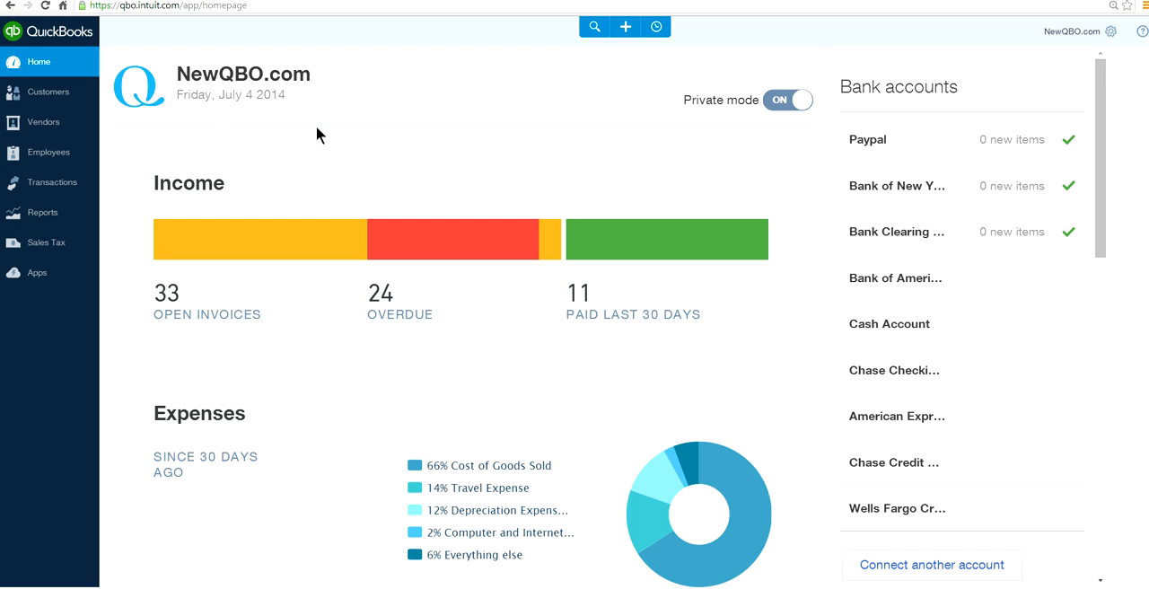